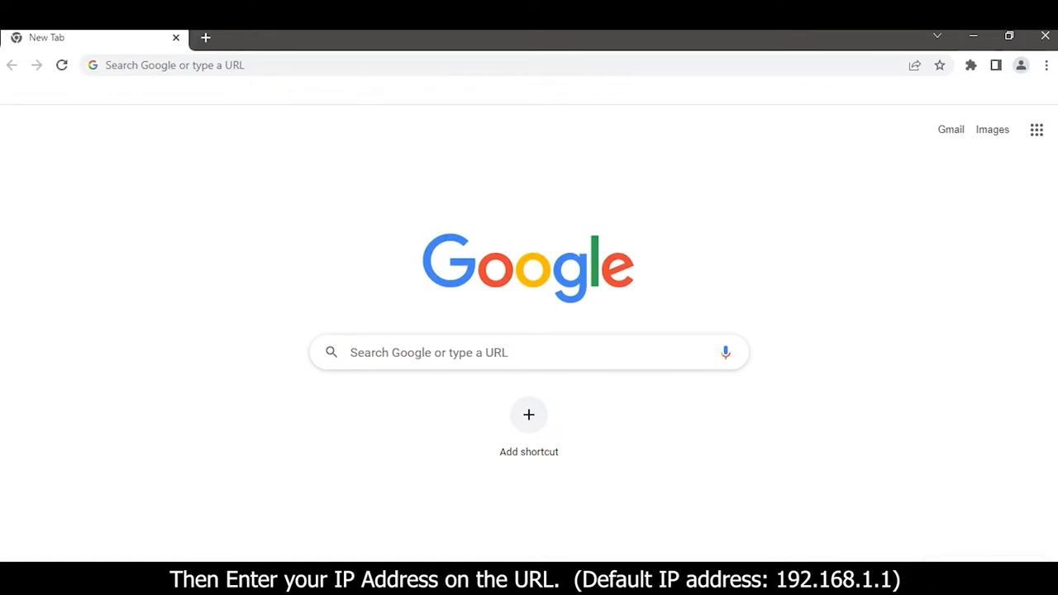
- Go to 192.168.1.1 in Chrome to reach the ONT login page
type("192.")
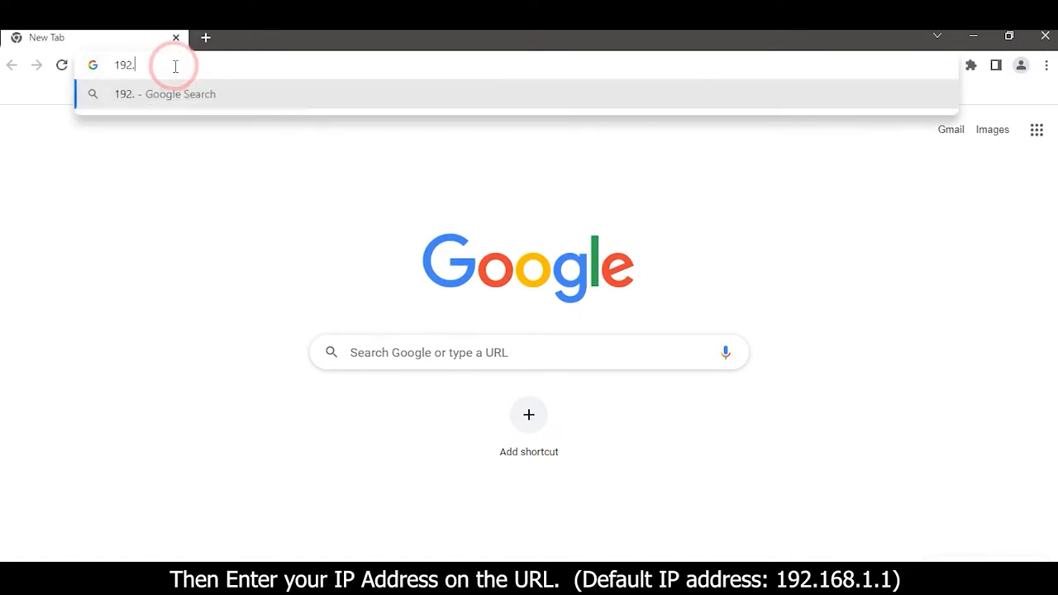
type("168.1.1")
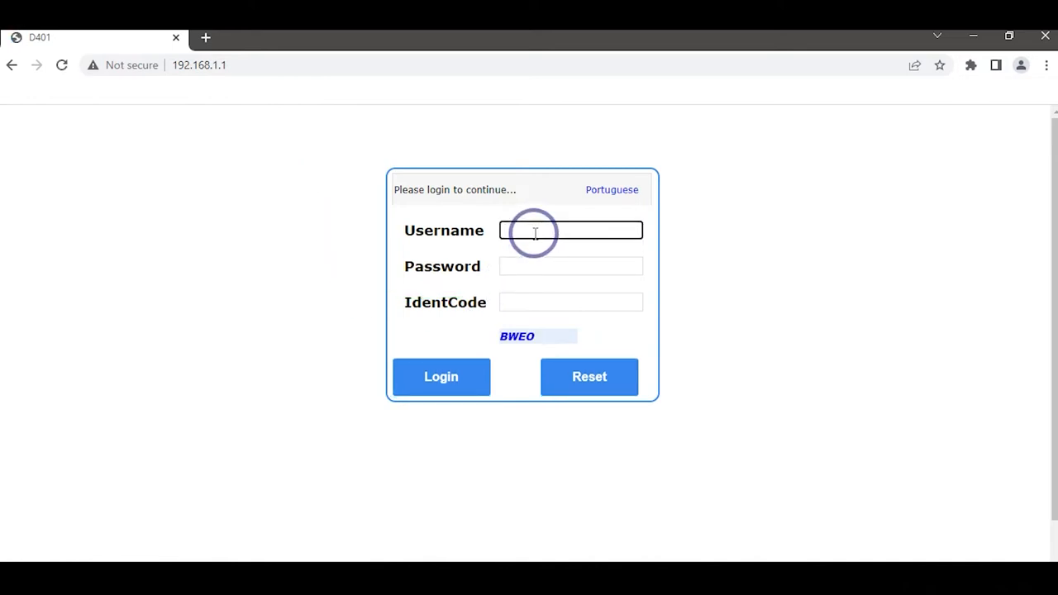
type("admin")
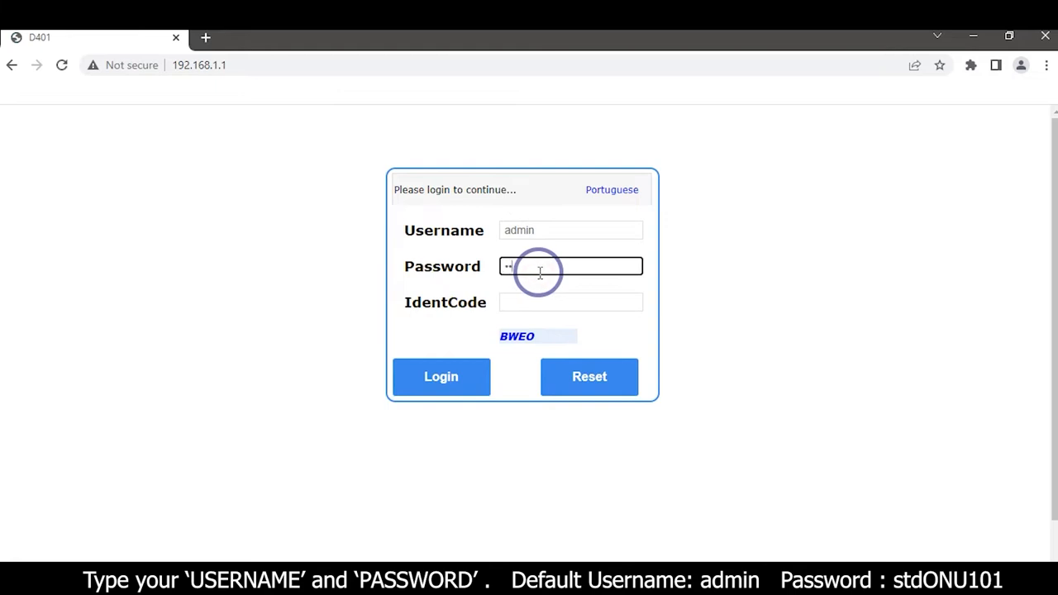
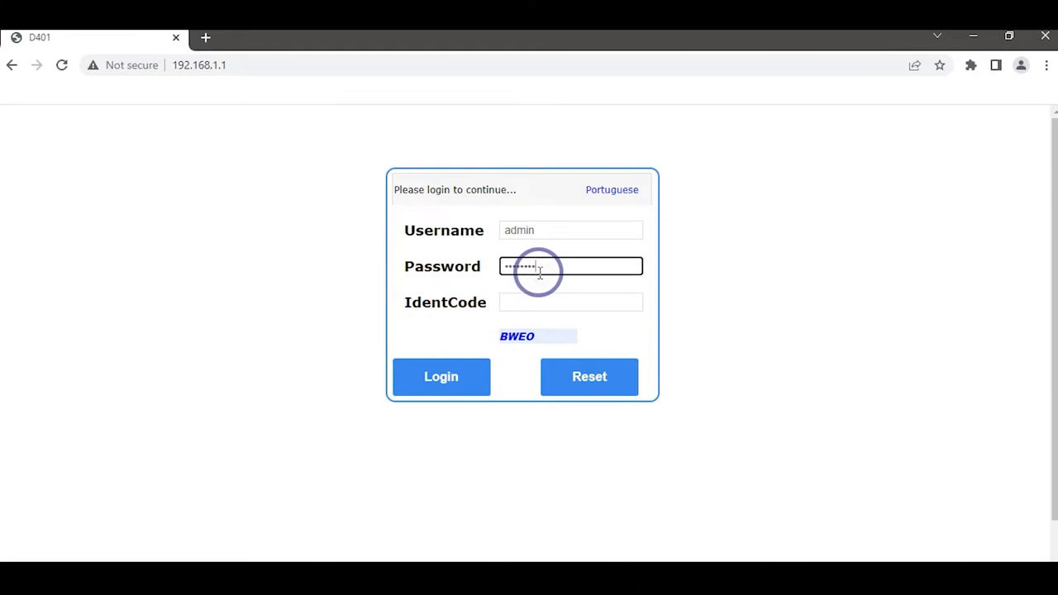
left_click(570, 302)
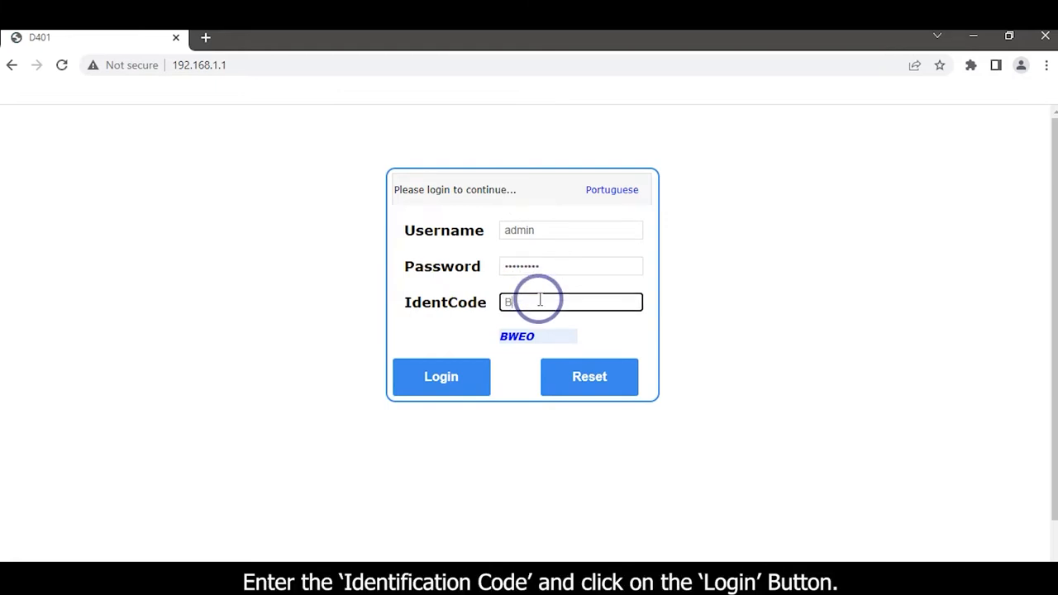
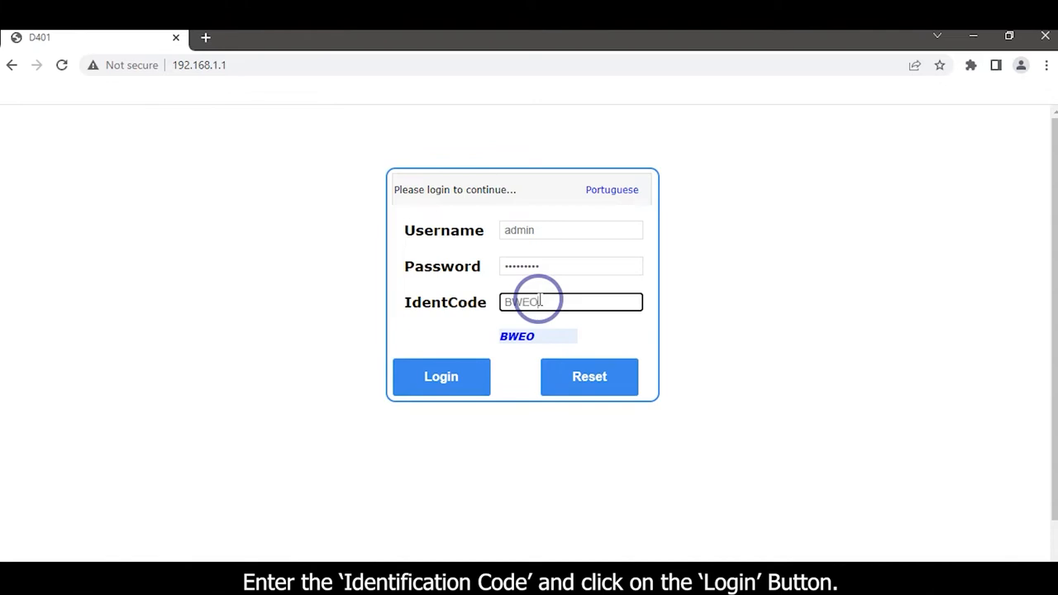
left_click(441, 376)
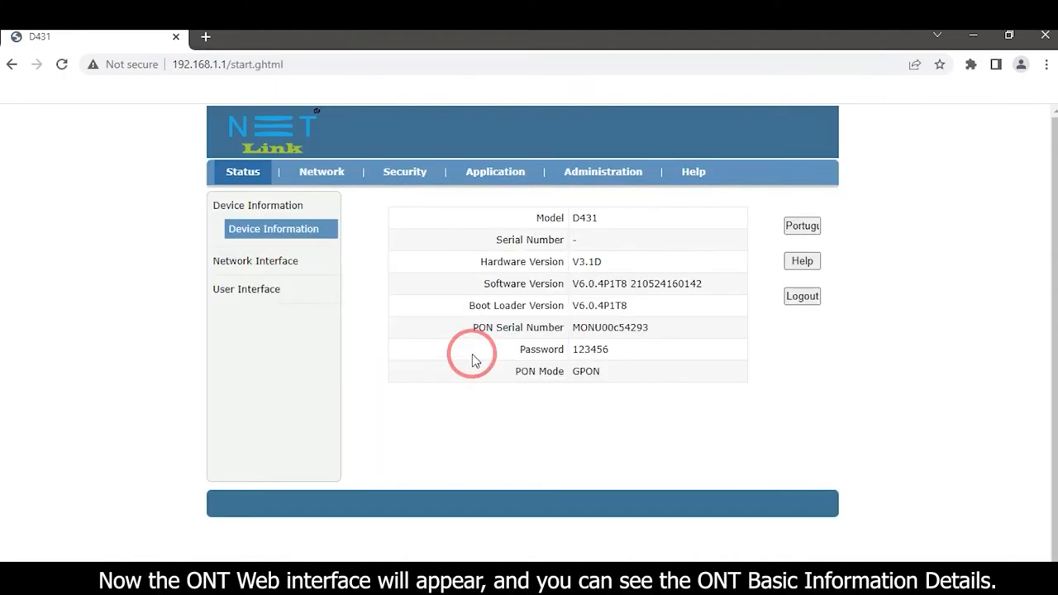
mouse_move(463, 281)
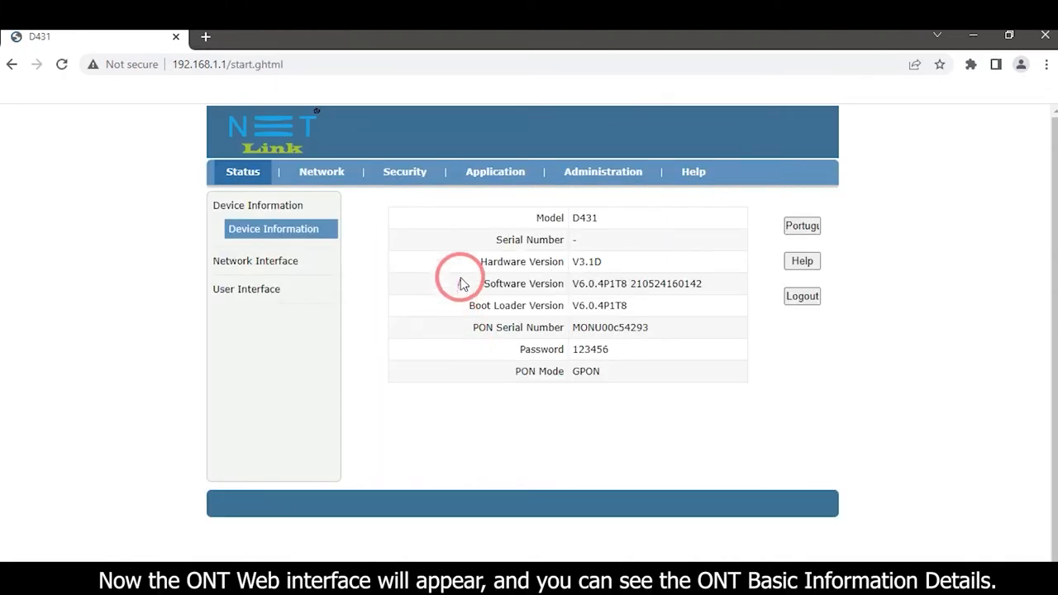
mouse_move(554, 232)
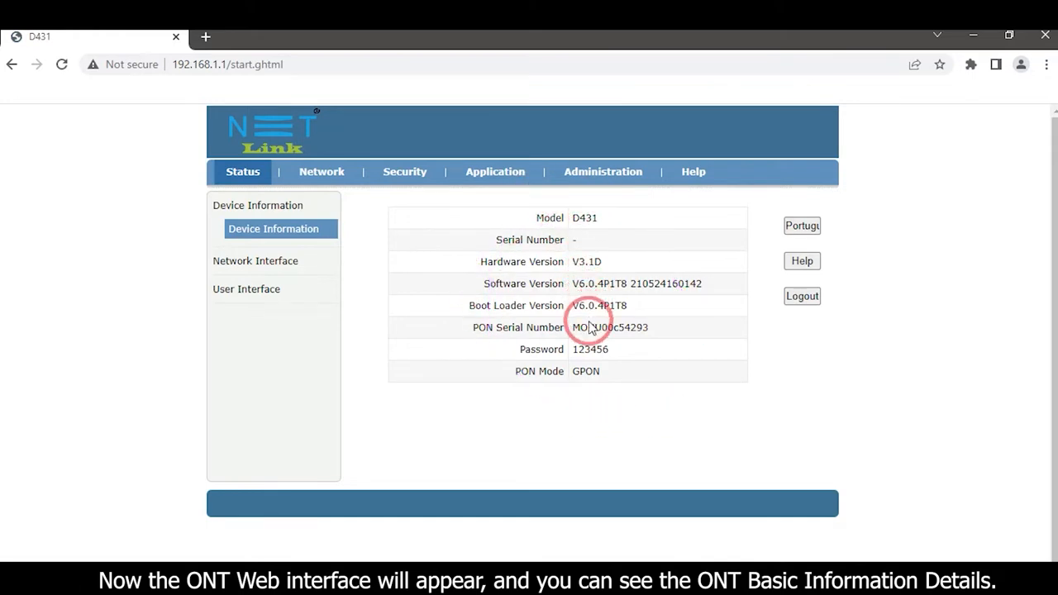
mouse_move(586, 367)
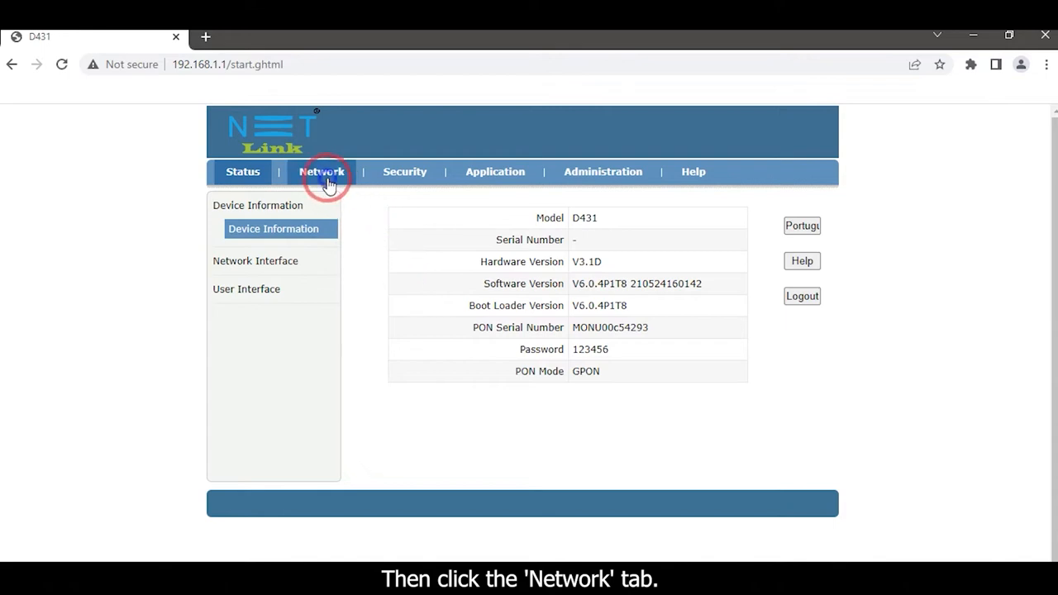
- In Network settings, name the new WAN connection 'static' with VLAN enabled
left_click(322, 171)
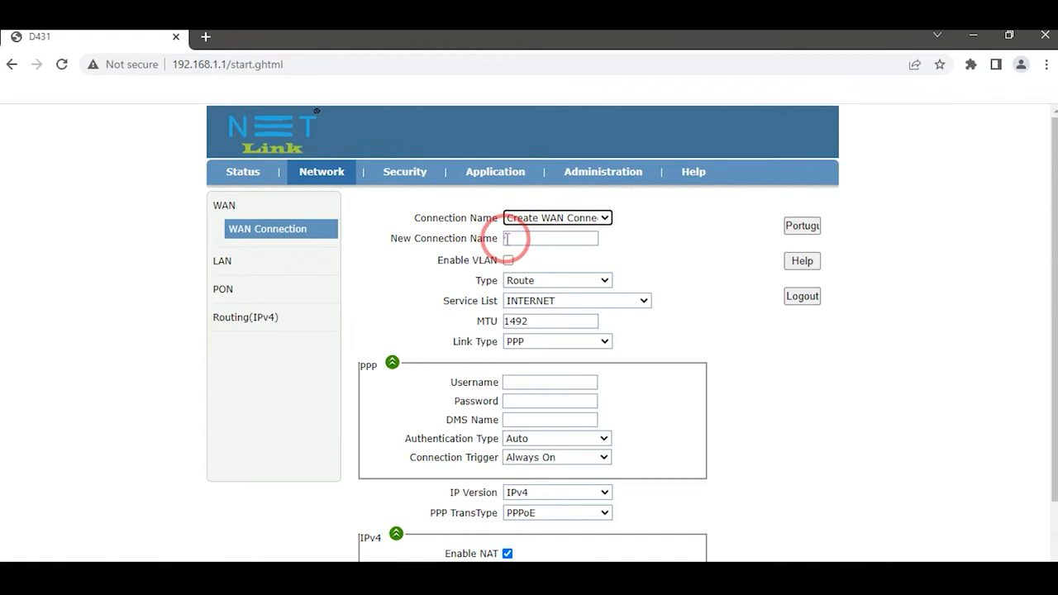
left_click(551, 238)
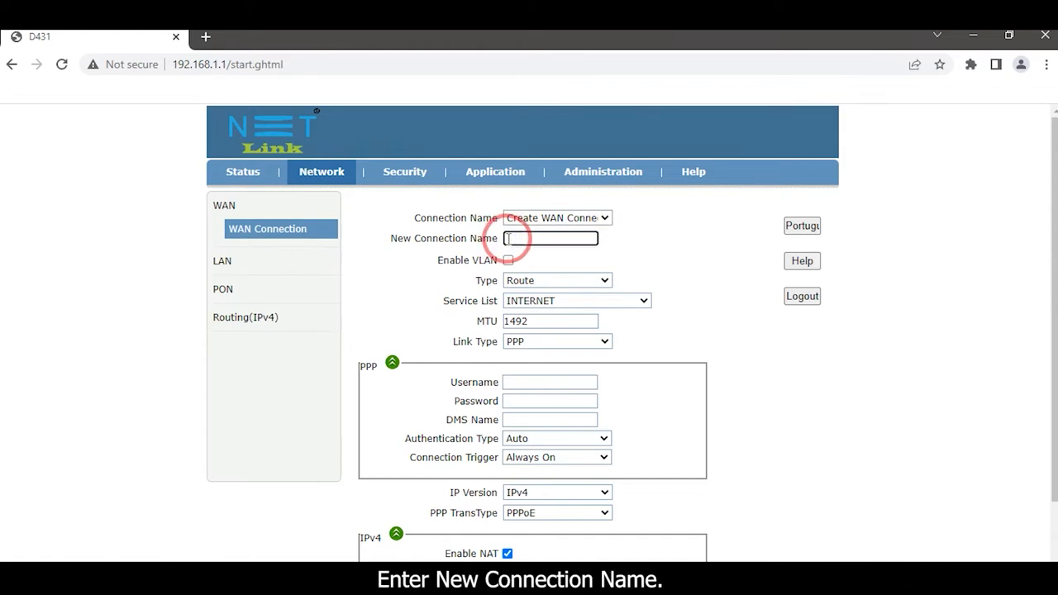
type("sta")
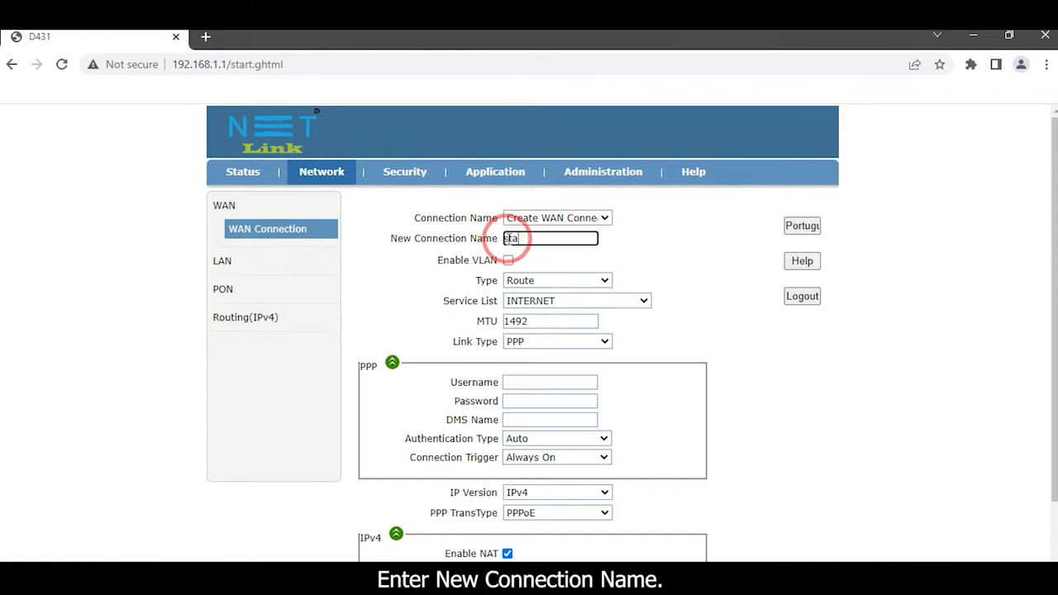
type("tic")
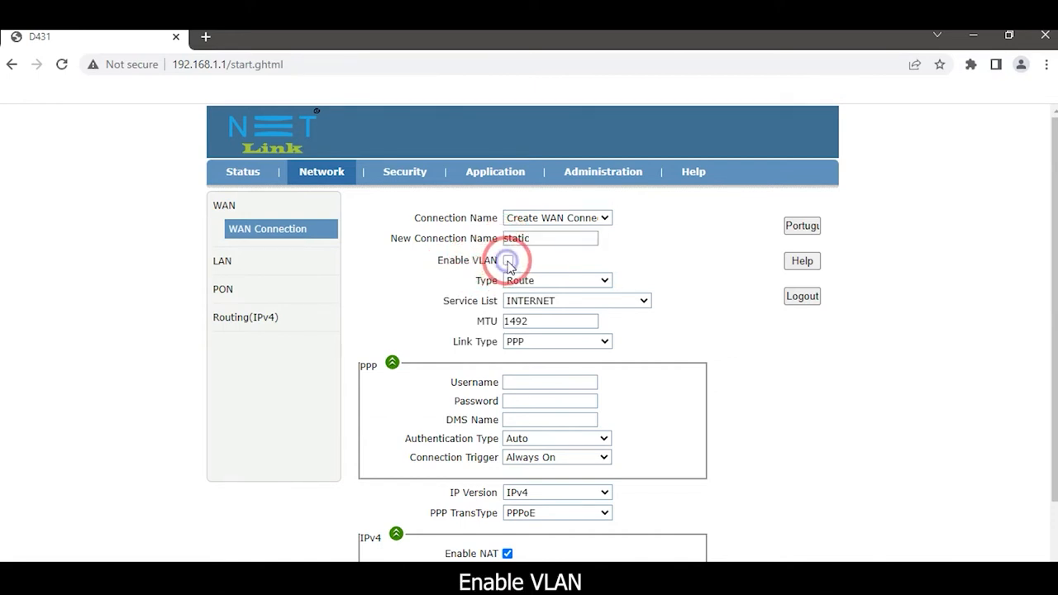
left_click(507, 260)
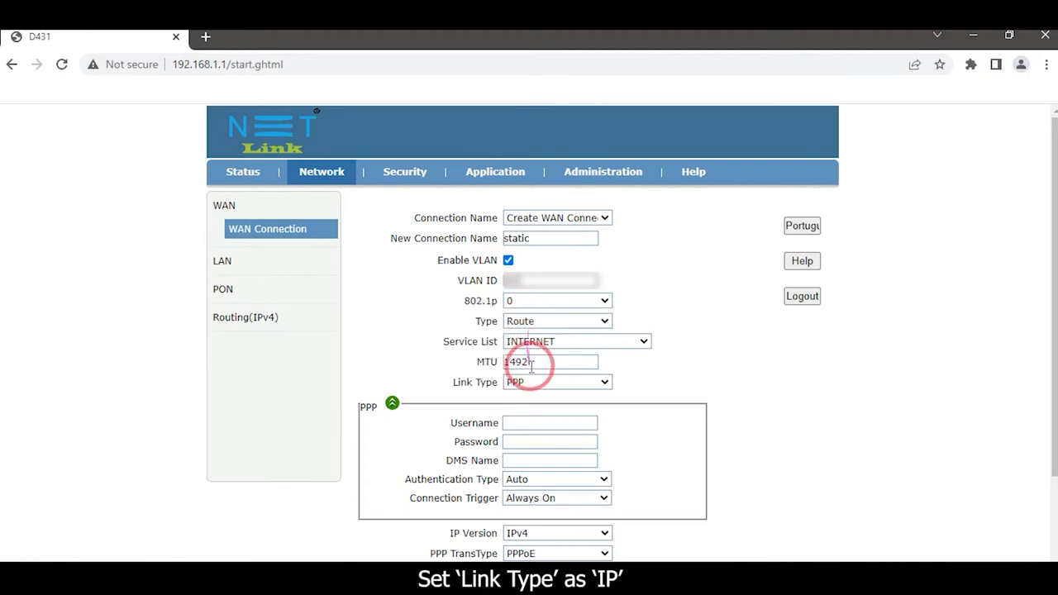
- Set link type IP, IP version IPv4 and IP type Static
left_click(555, 382)
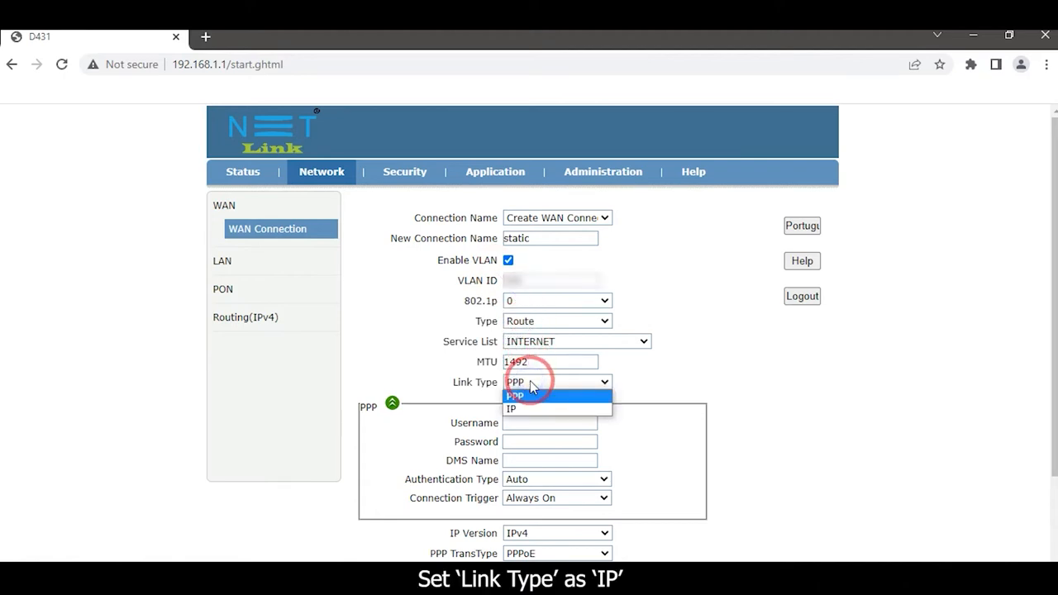
left_click(511, 408)
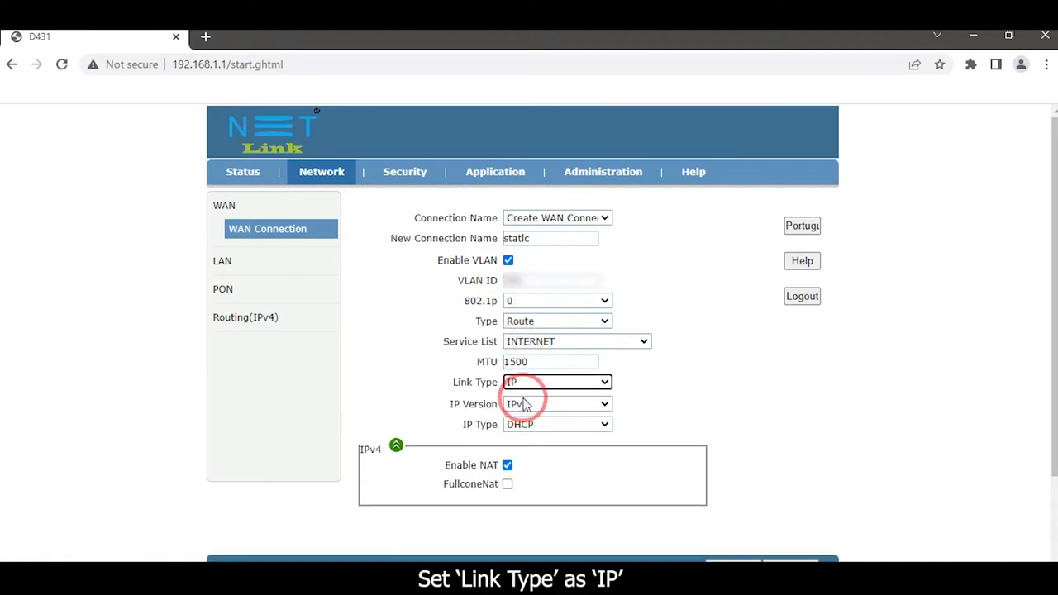
left_click(557, 404)
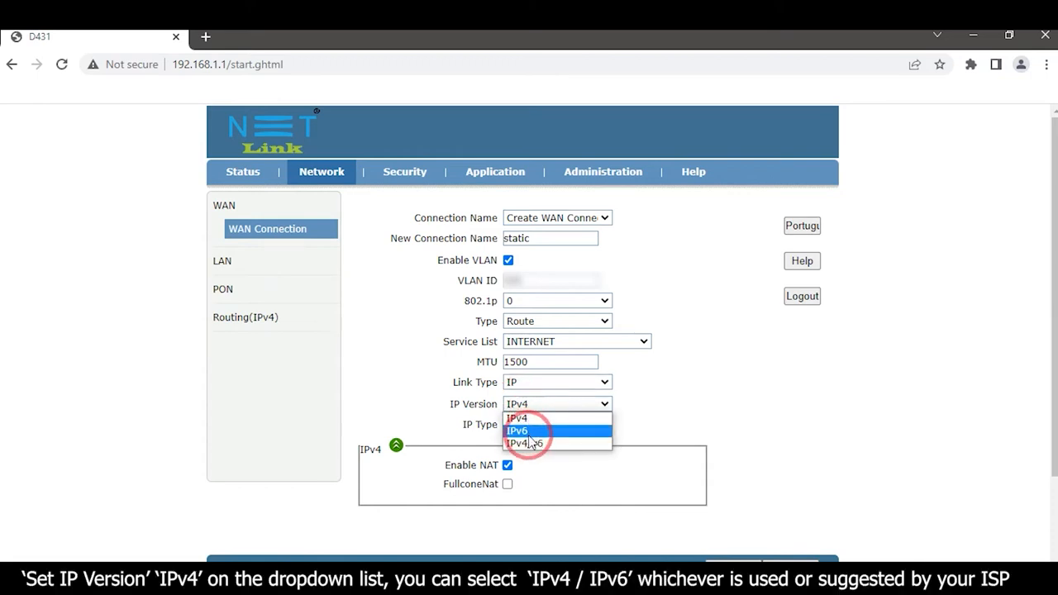
mouse_move(526, 443)
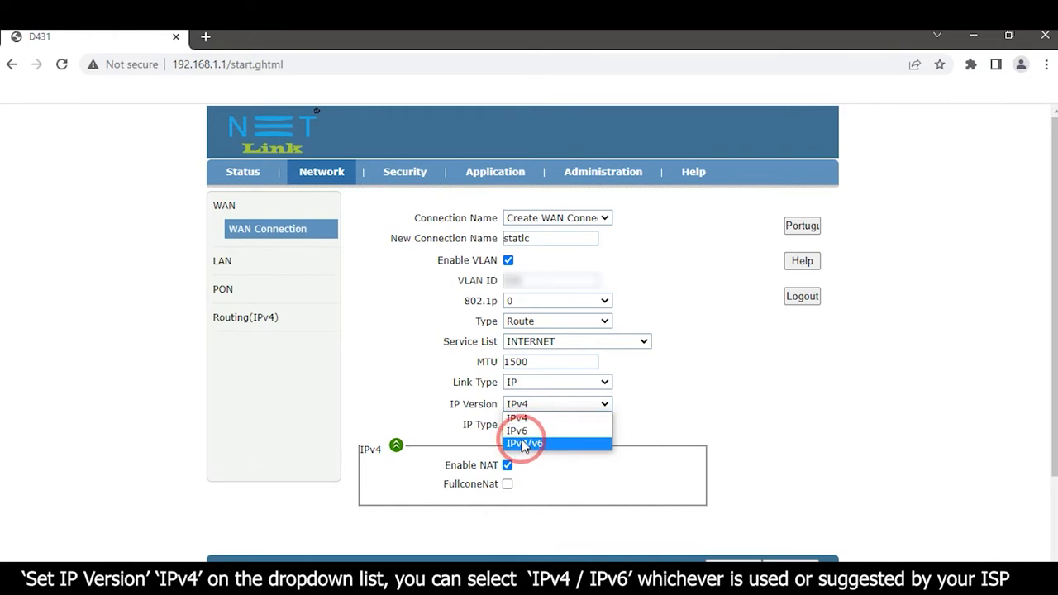
mouse_move(516, 417)
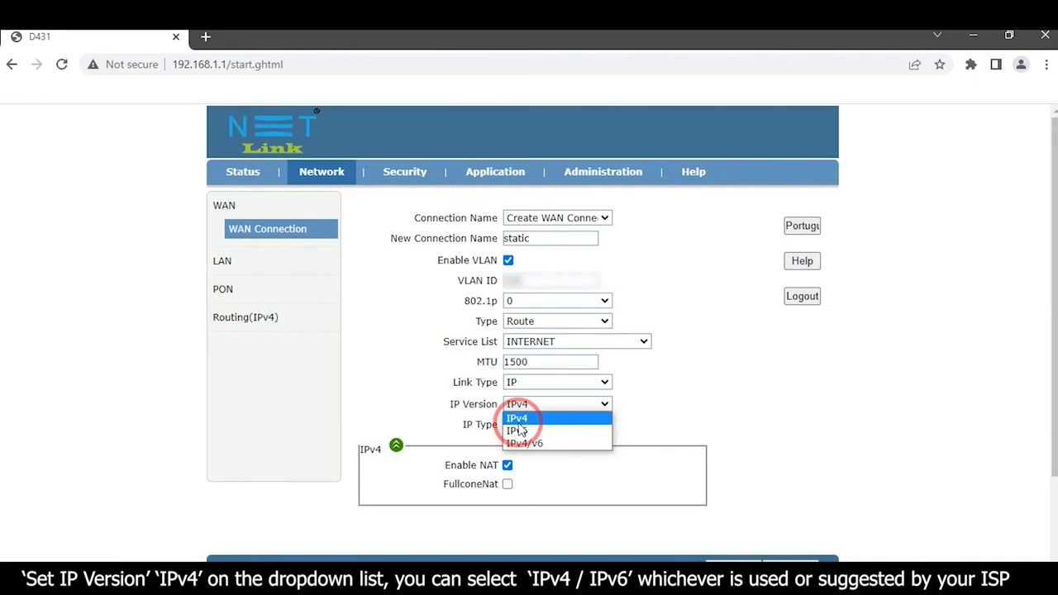
left_click(516, 417)
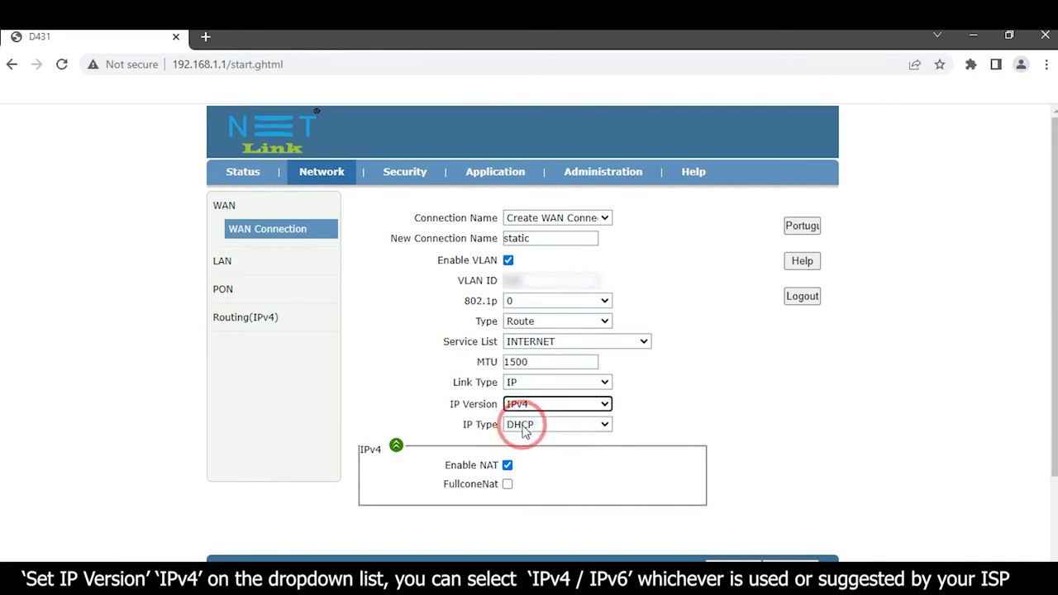
left_click(556, 424)
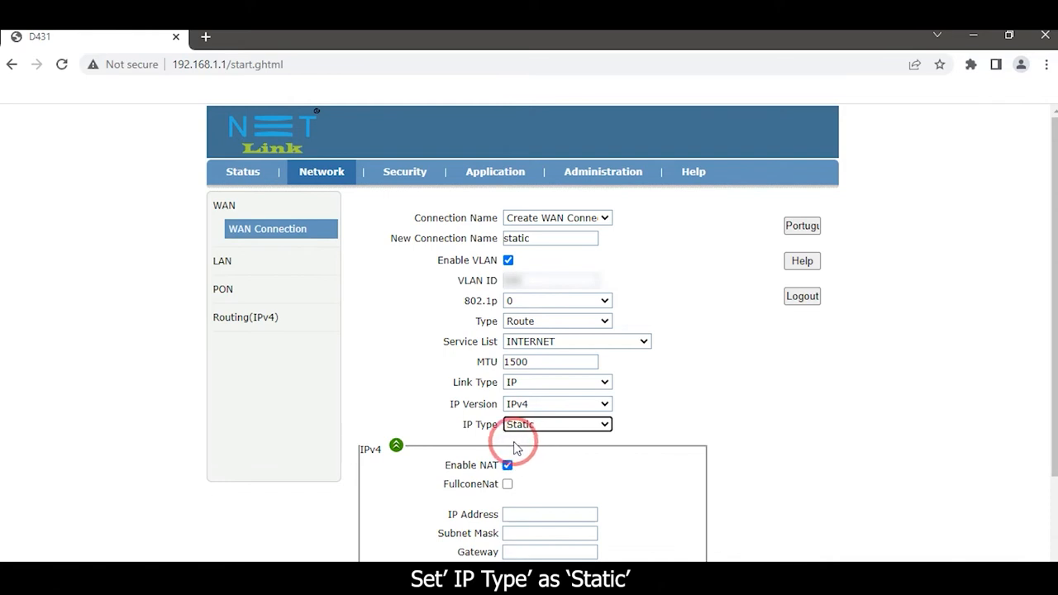
- Enable NAT, enter DNS servers 8.8.8.8 and 1.1.1.1, and create the connection
scroll("down", 3)
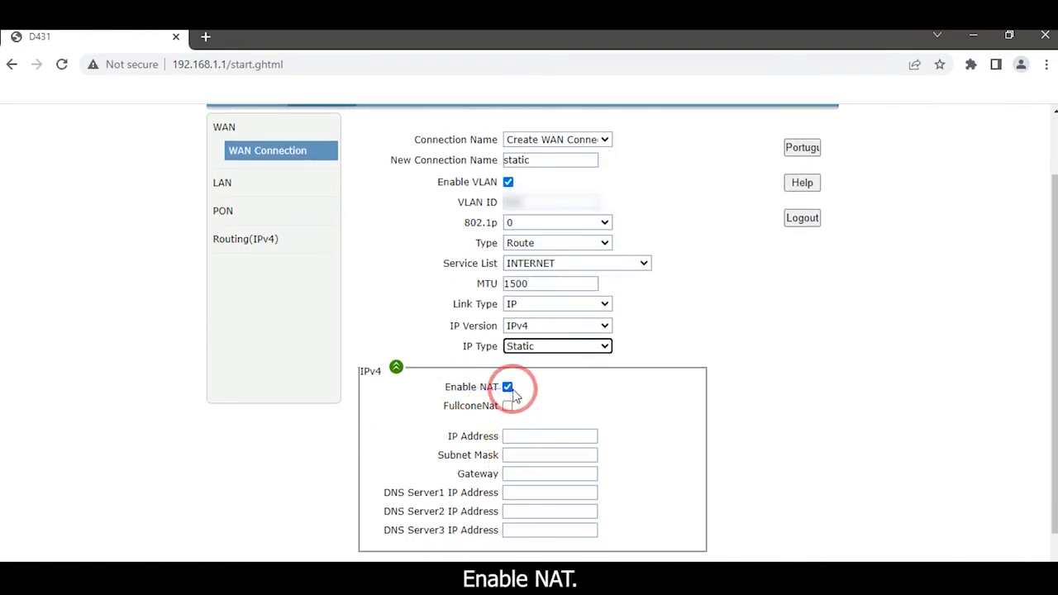
left_click(550, 435)
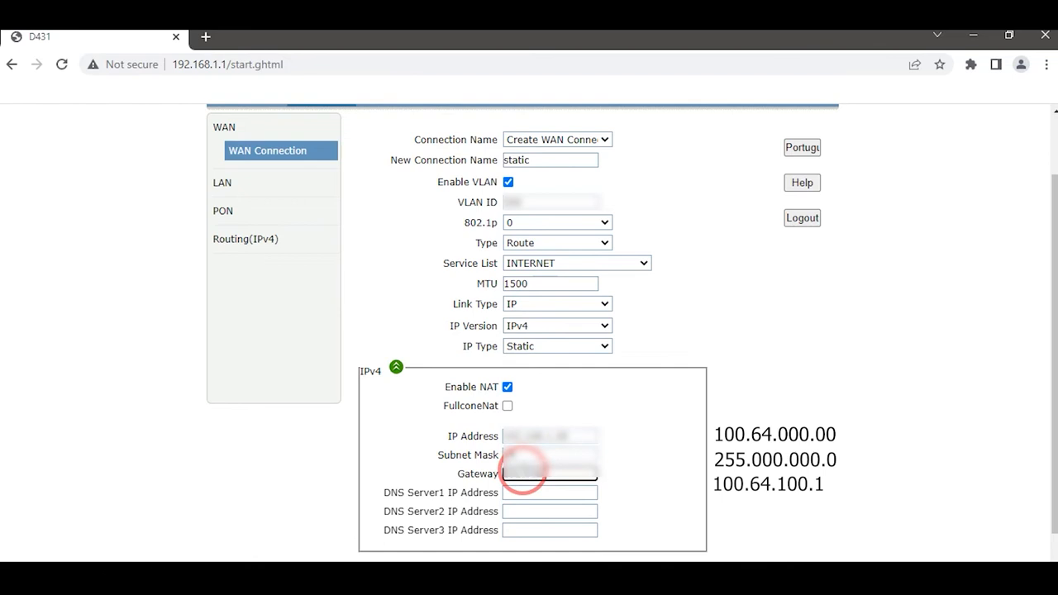
scroll("down", 3)
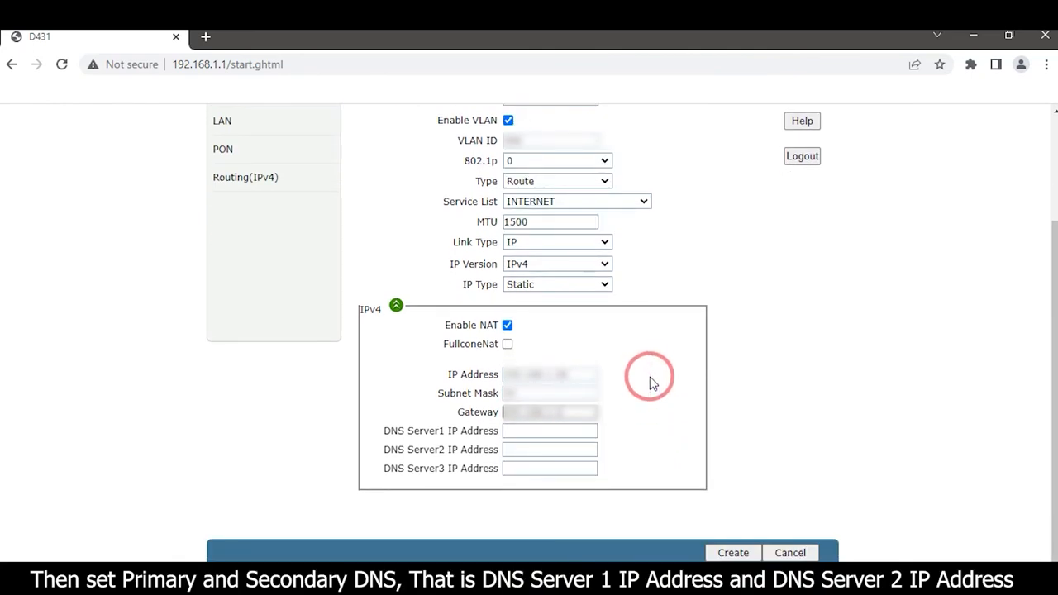
mouse_move(653, 405)
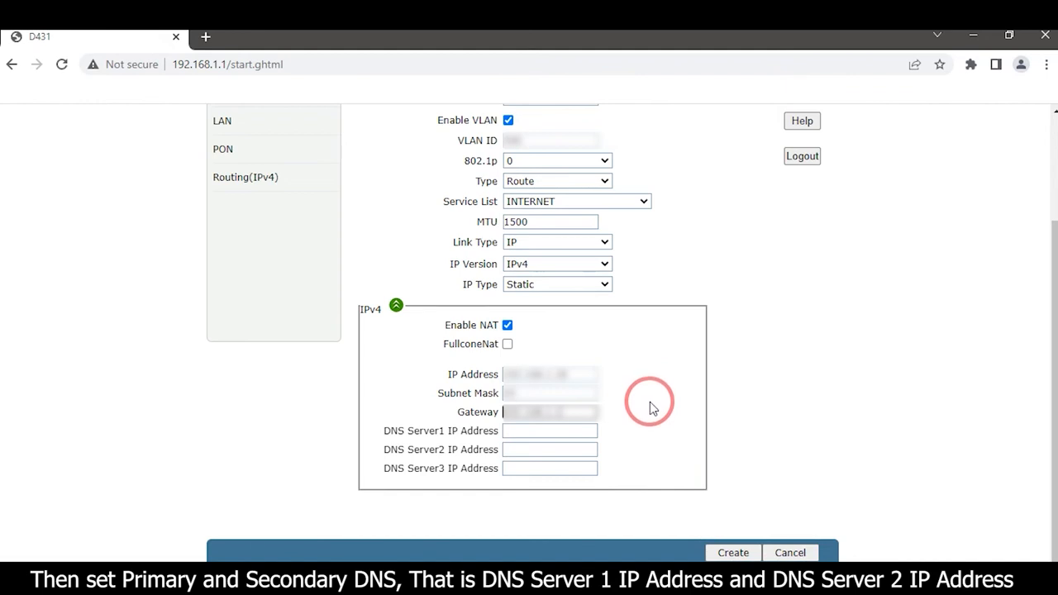
left_click(550, 430)
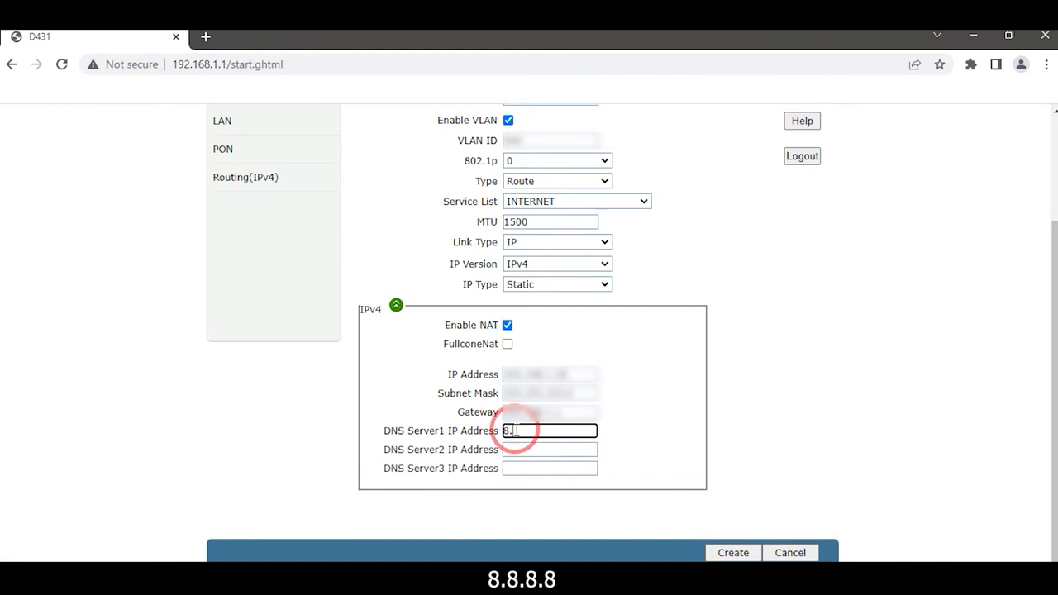
type(".8.8")
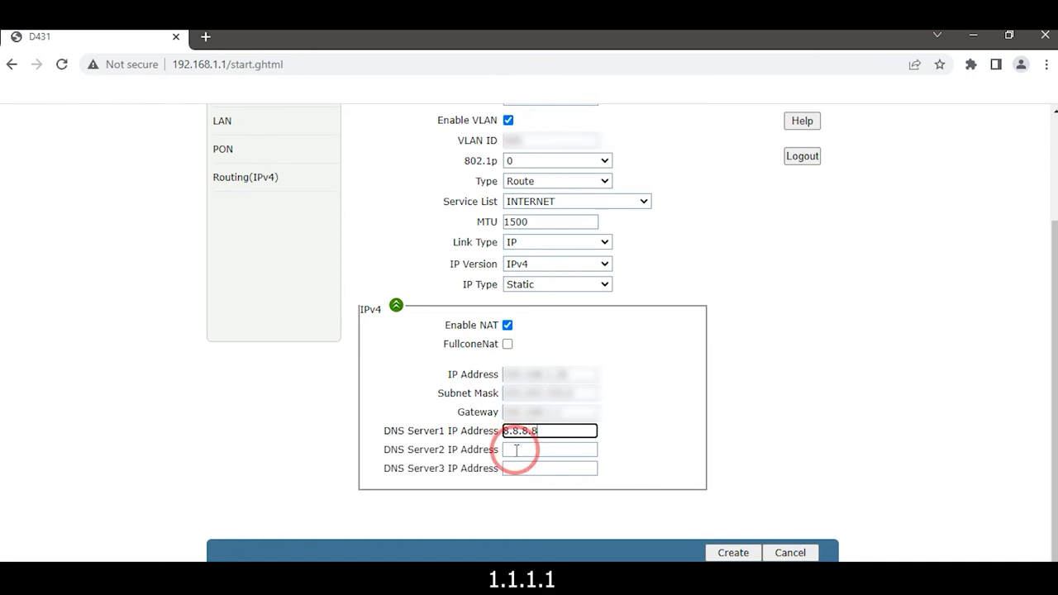
type("1.1.1.1")
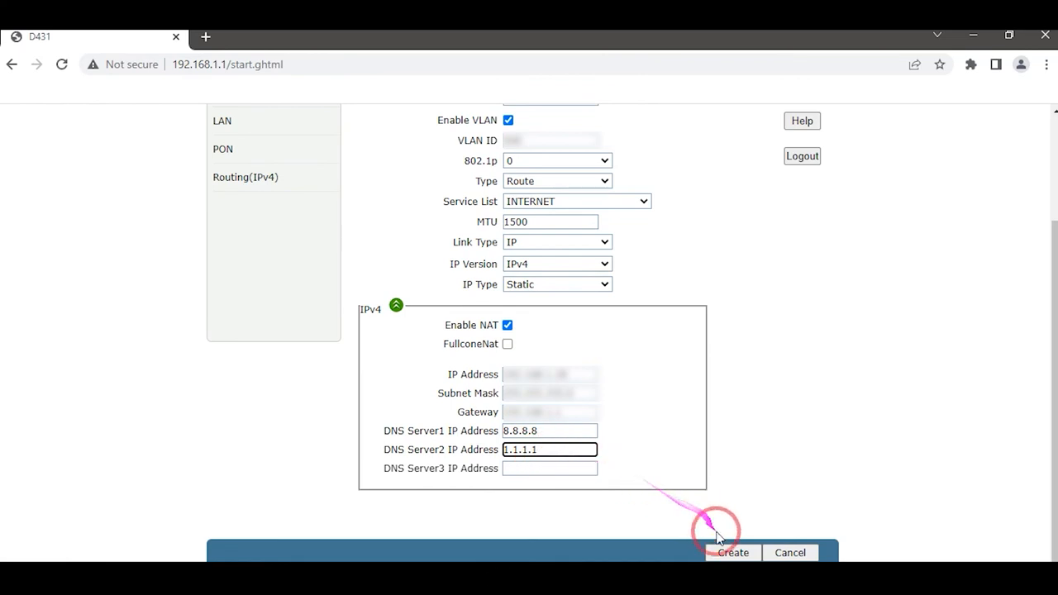
left_click(732, 552)
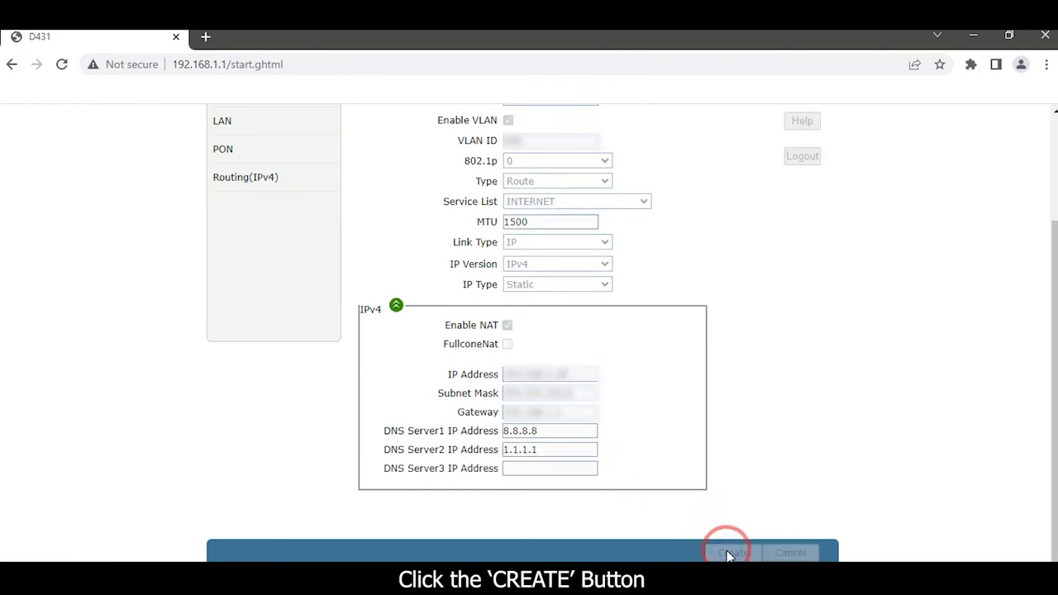
- Confirm creating the connection and open the network interface status page
left_click(729, 553)
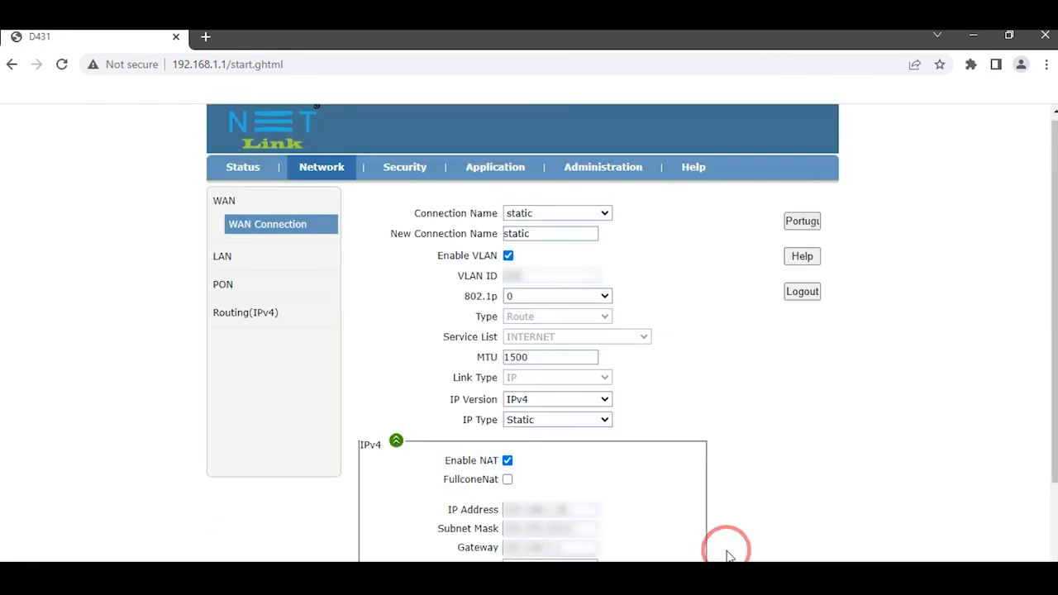
mouse_move(399, 457)
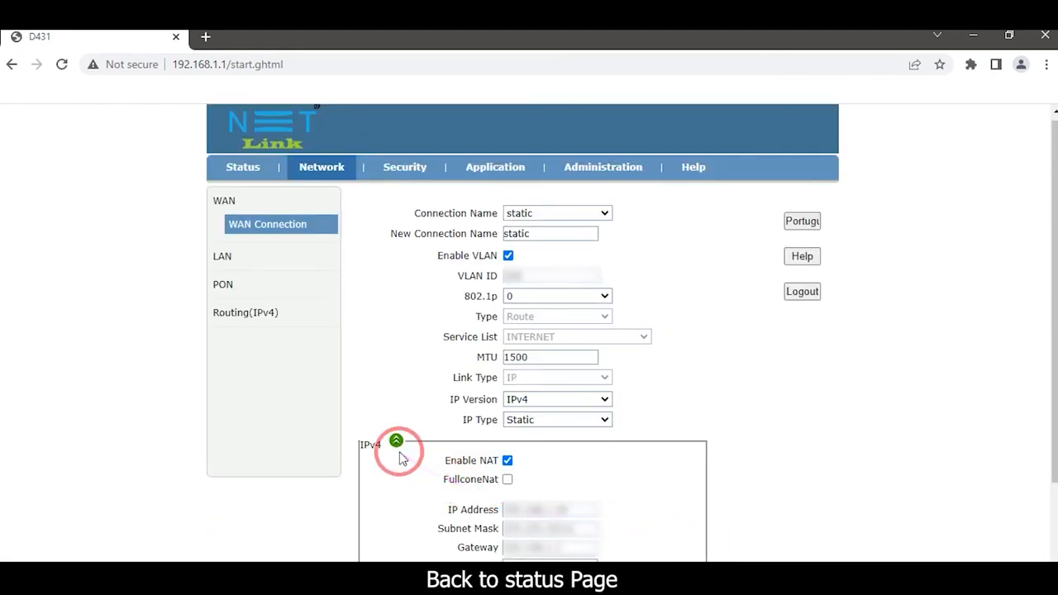
left_click(243, 166)
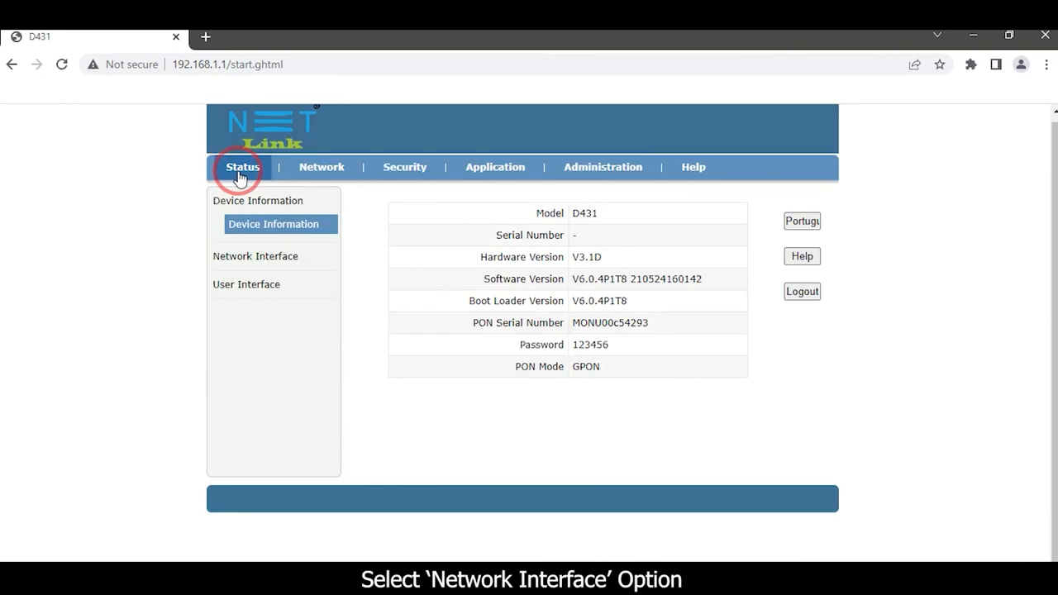
left_click(255, 256)
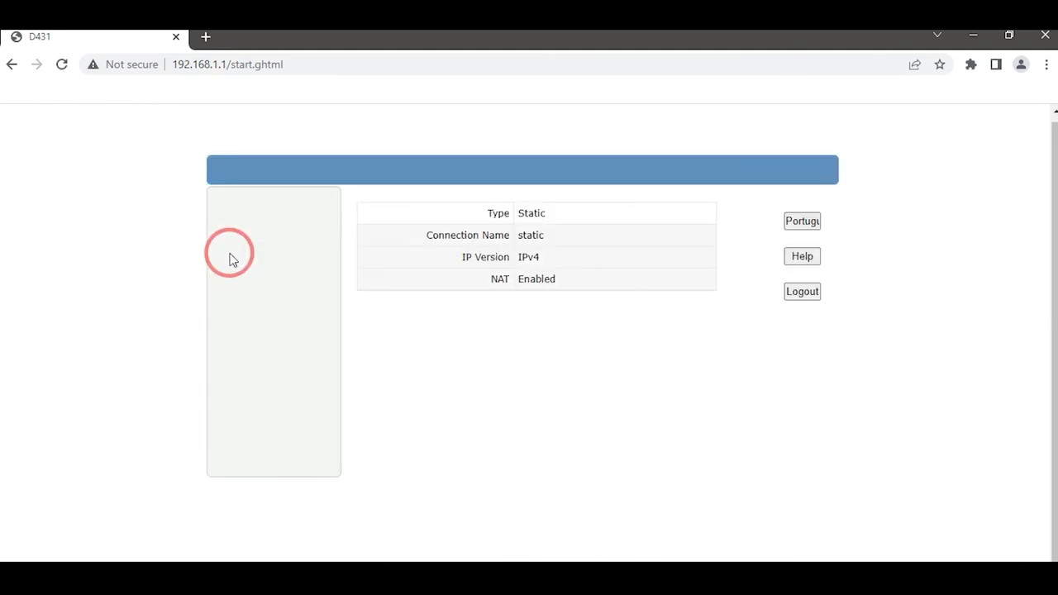
- Check the static WAN connection shows Connected, then log out
left_click(267, 252)
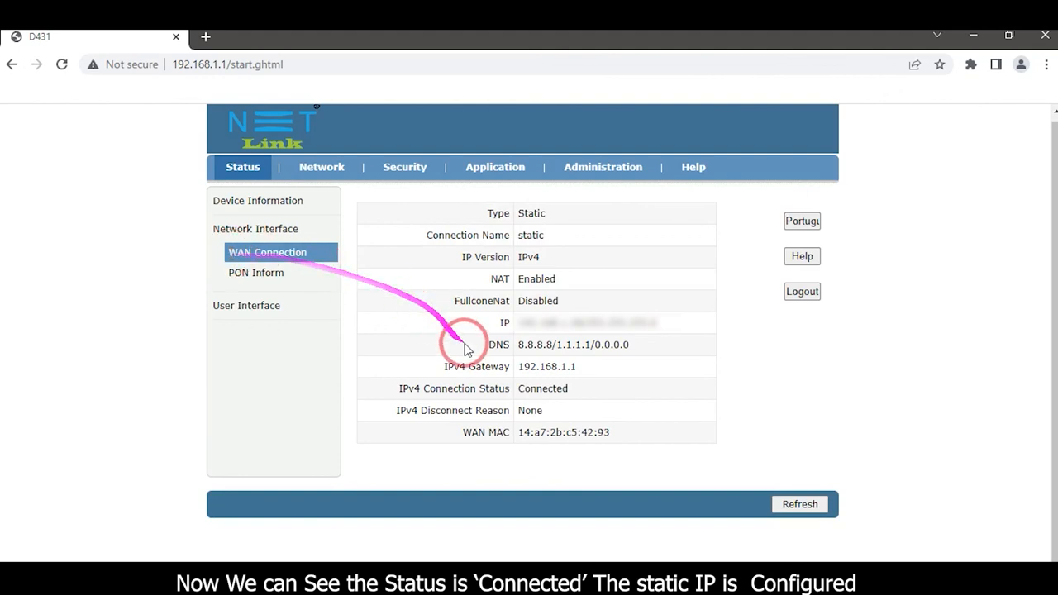
mouse_move(584, 391)
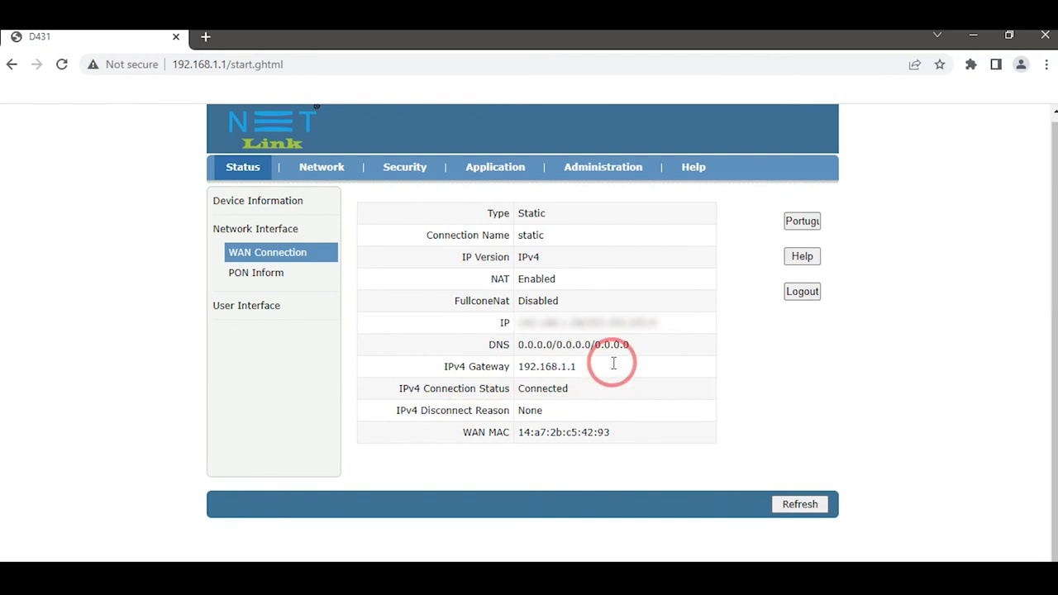
left_click(801, 291)
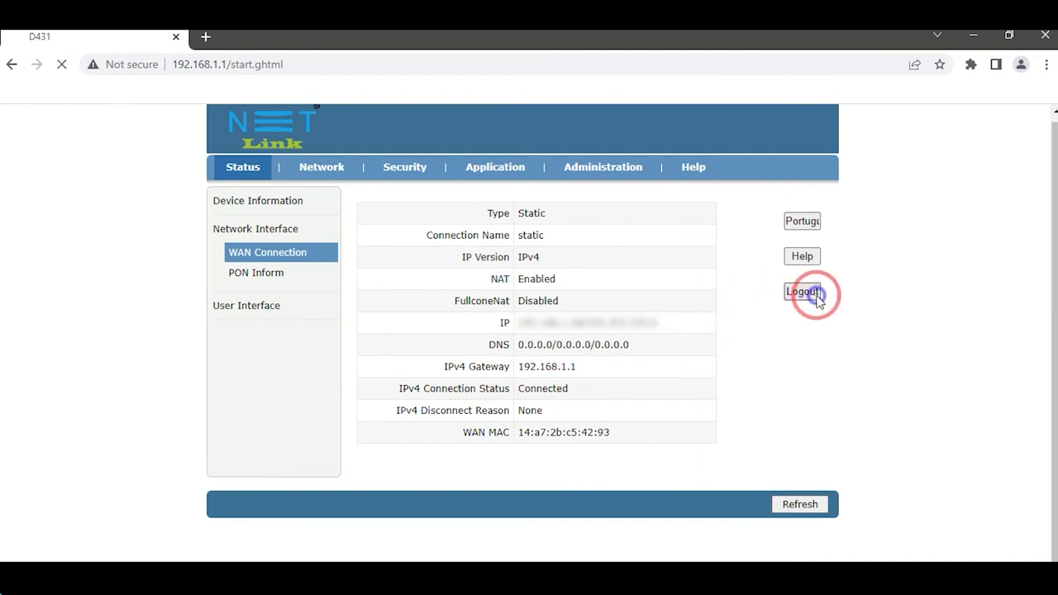